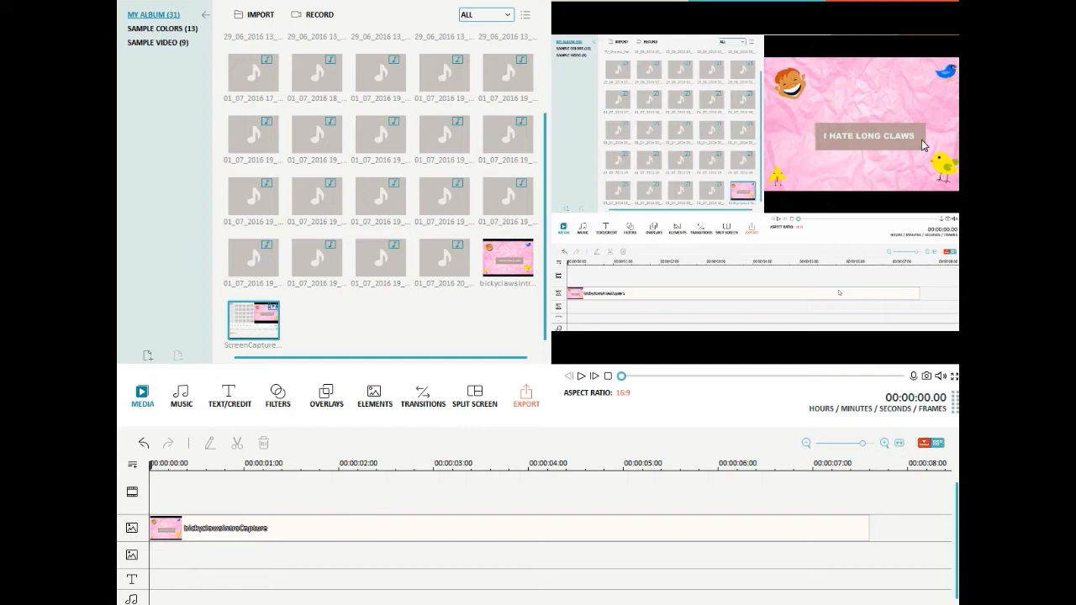
pyautogui.moveTo(845, 141)
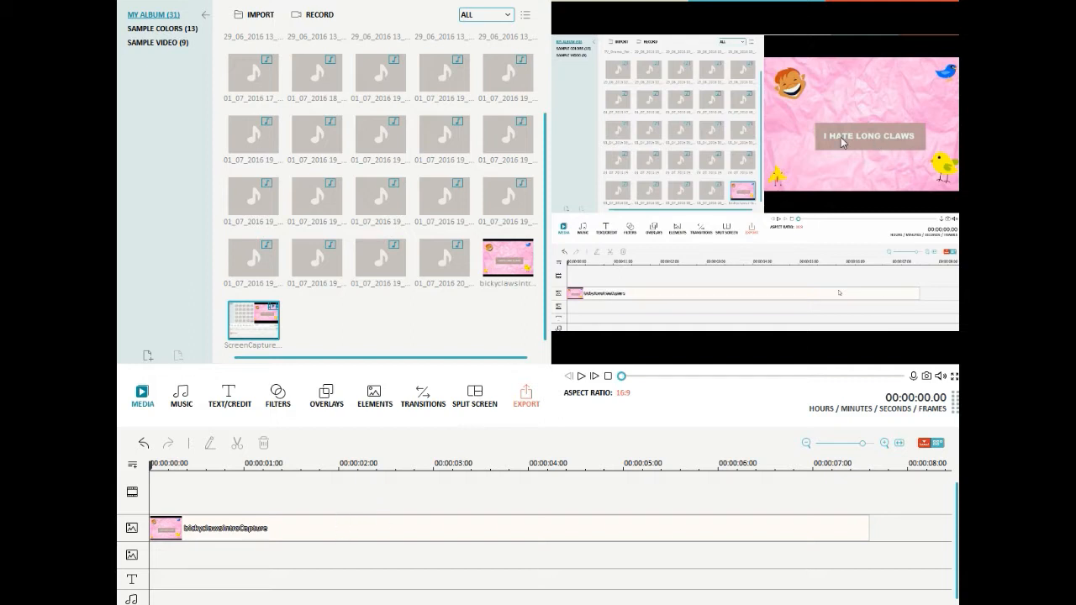
pyautogui.moveTo(515, 467)
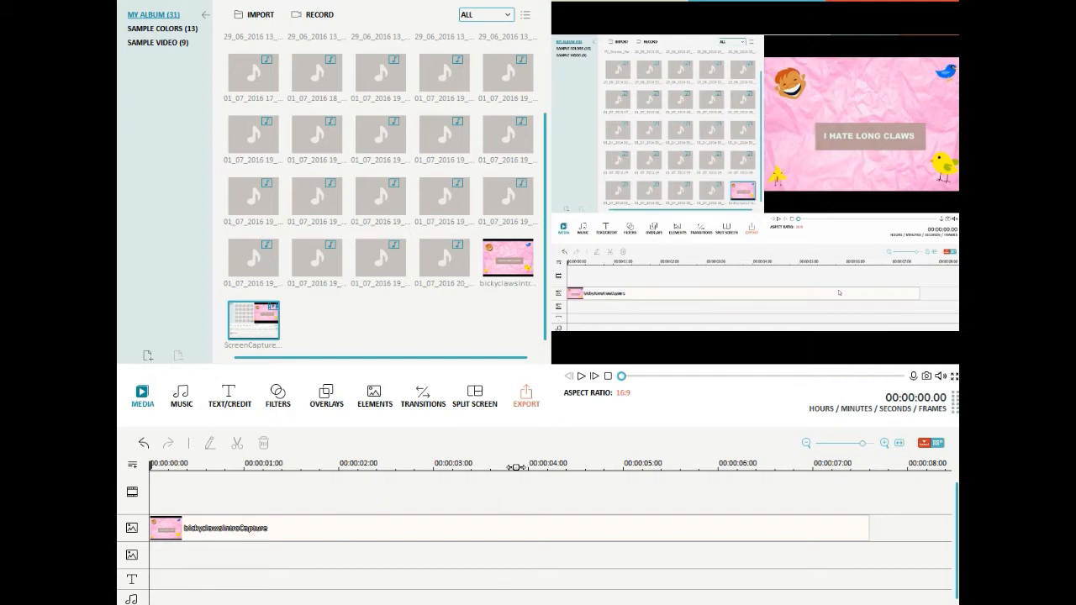
pyautogui.moveTo(327, 531)
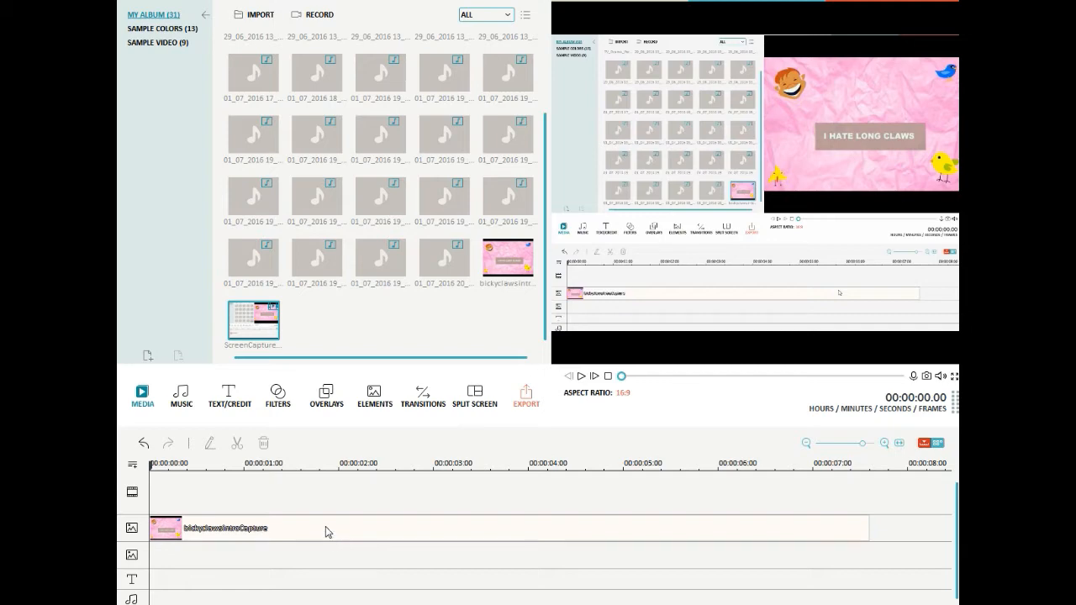
# - Apply the Zoom in 3 motion preset to the screen-capture clip and preview it in the player
pyautogui.rightClick(222, 528)
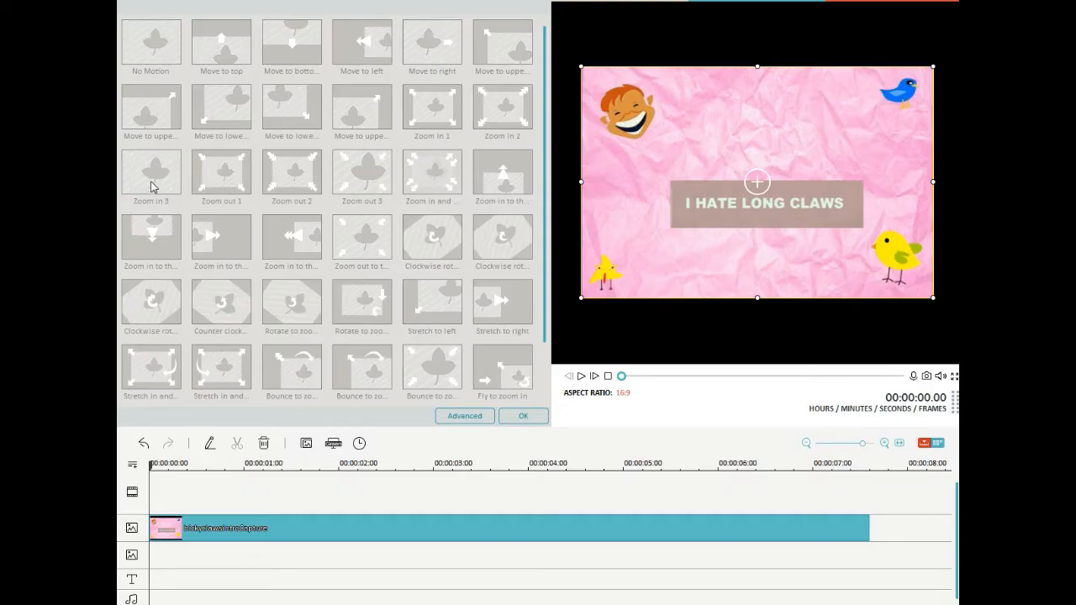
pyautogui.click(151, 173)
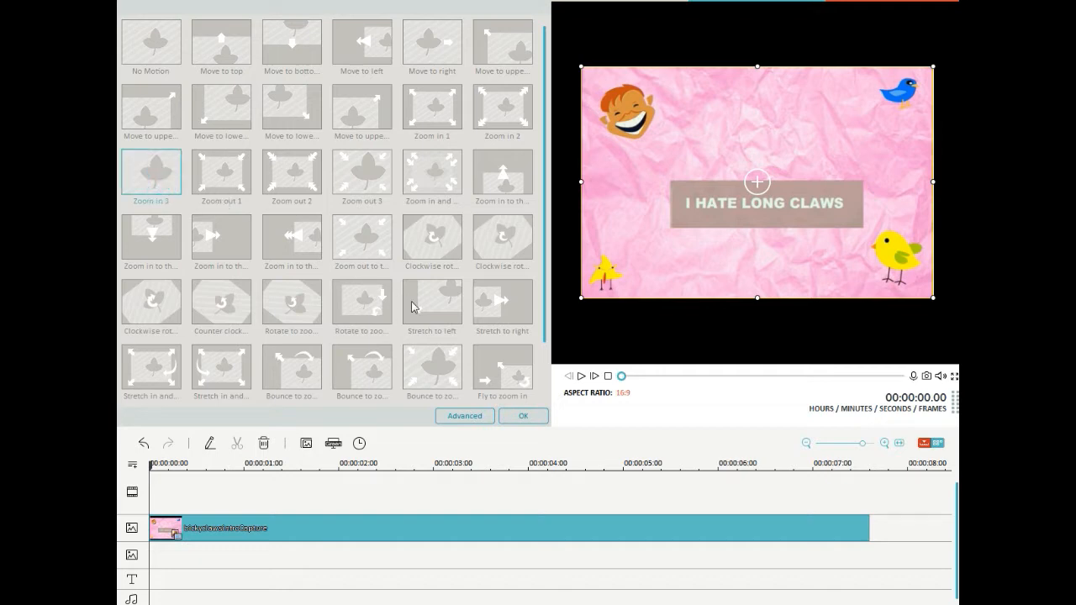
pyautogui.click(523, 417)
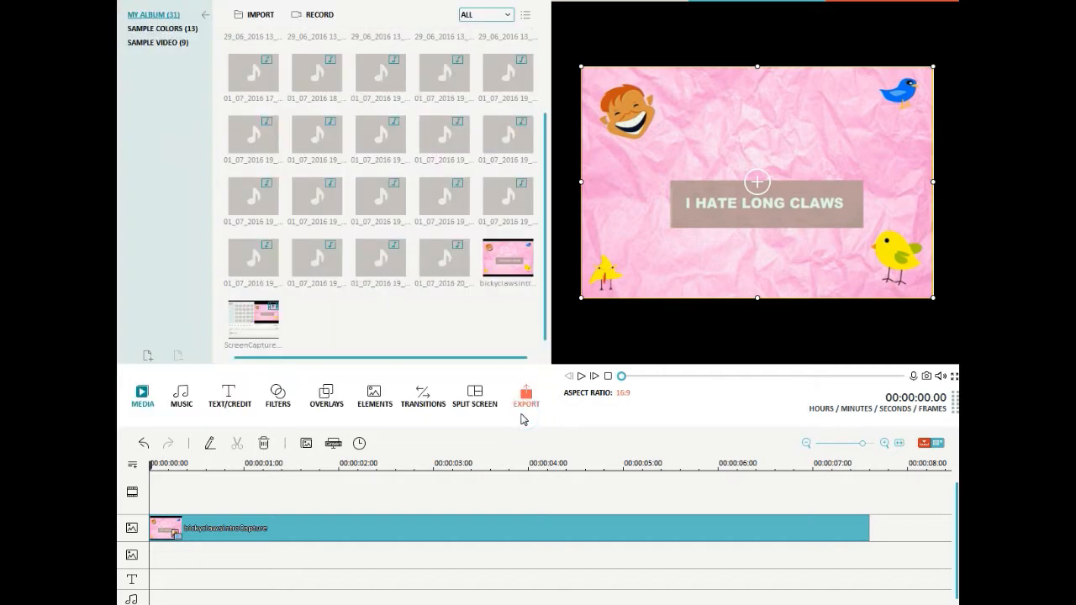
pyautogui.click(581, 377)
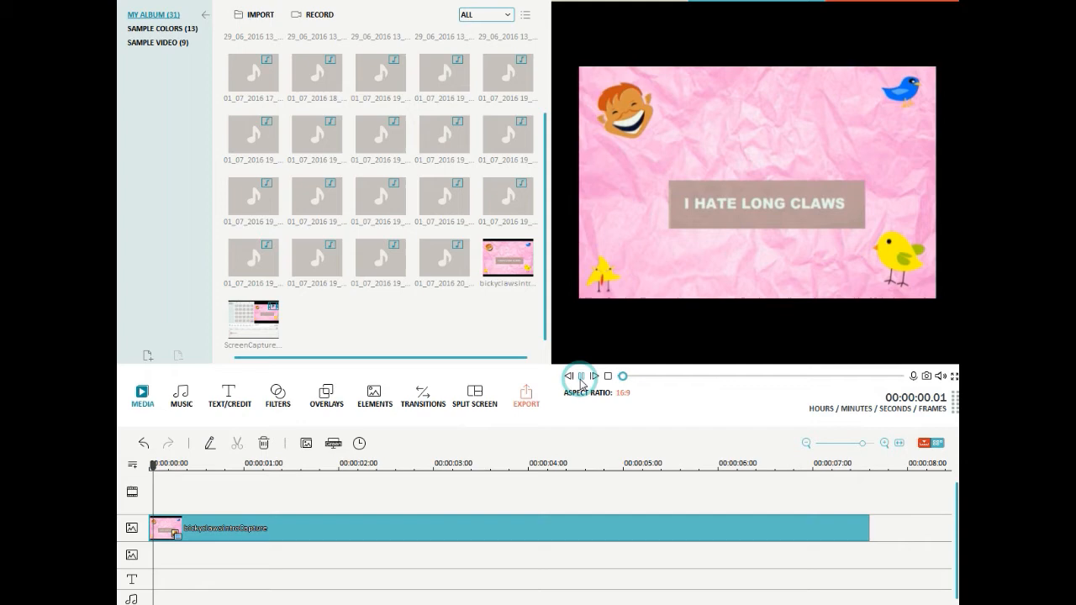
pyautogui.click(582, 377)
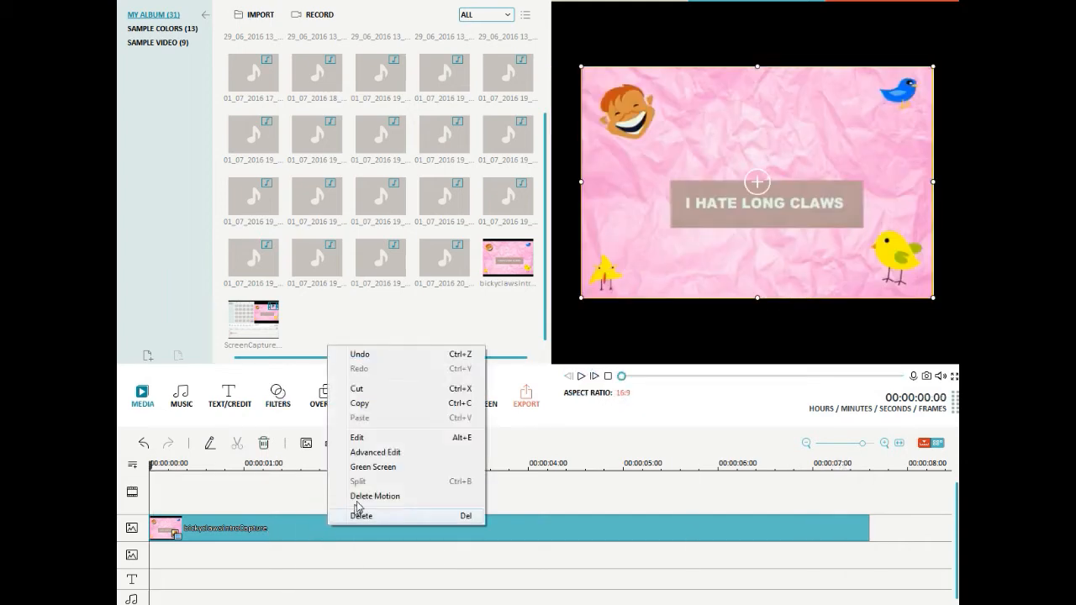
# - Swap the clip's motion preset to Zoom in 2 and play the preview through to the end
pyautogui.click(376, 496)
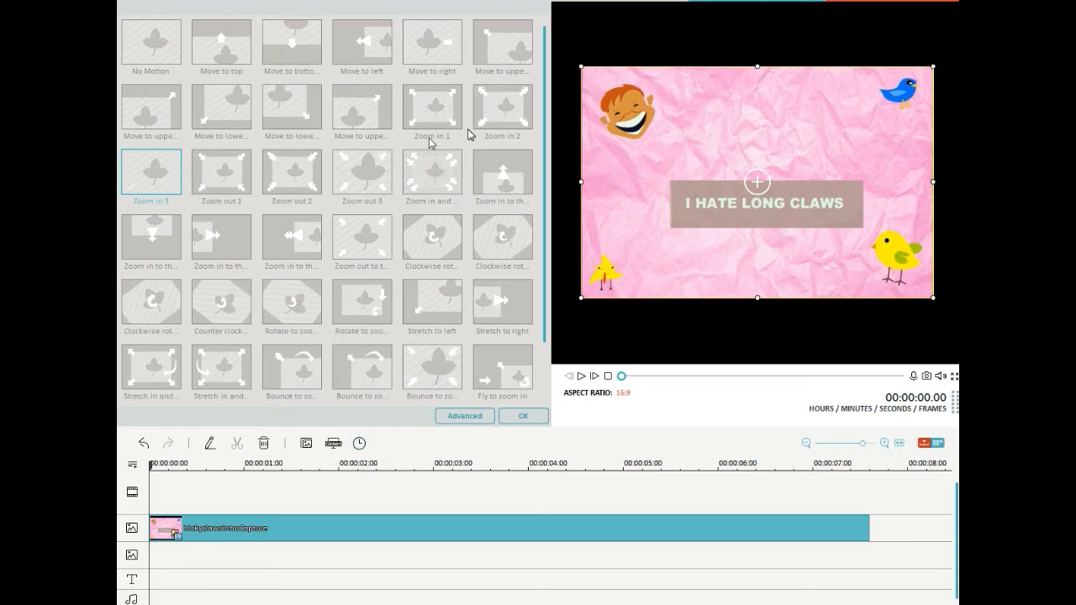
pyautogui.click(501, 108)
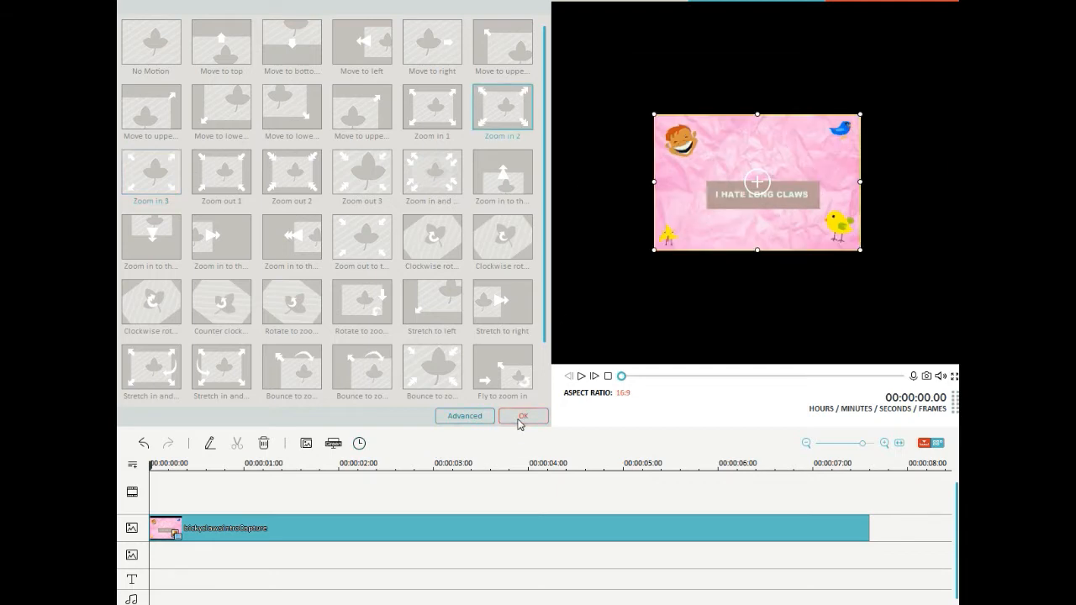
pyautogui.click(521, 417)
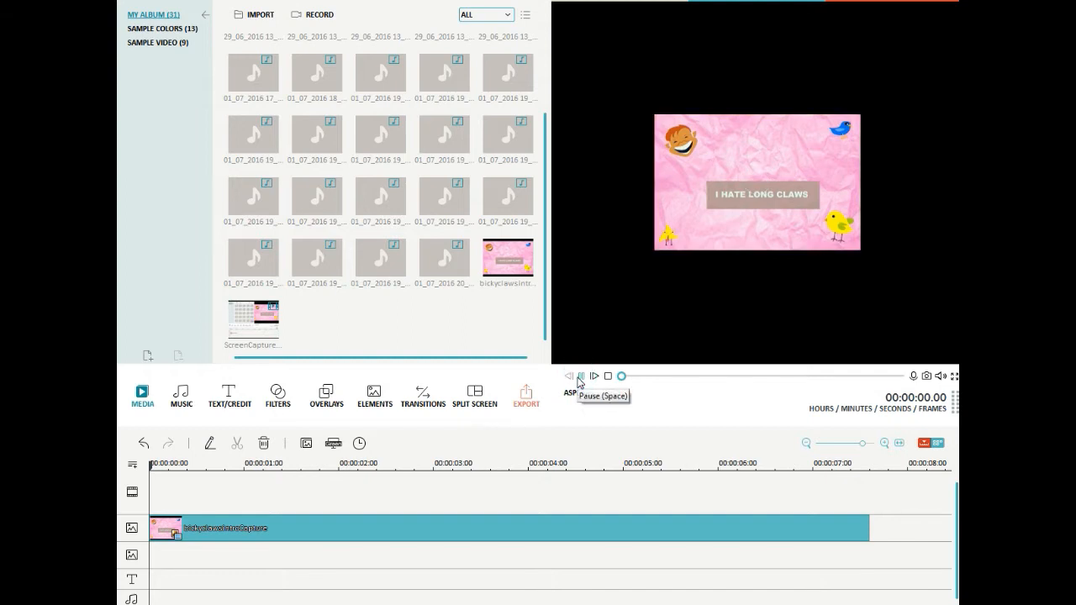
pyautogui.click(578, 377)
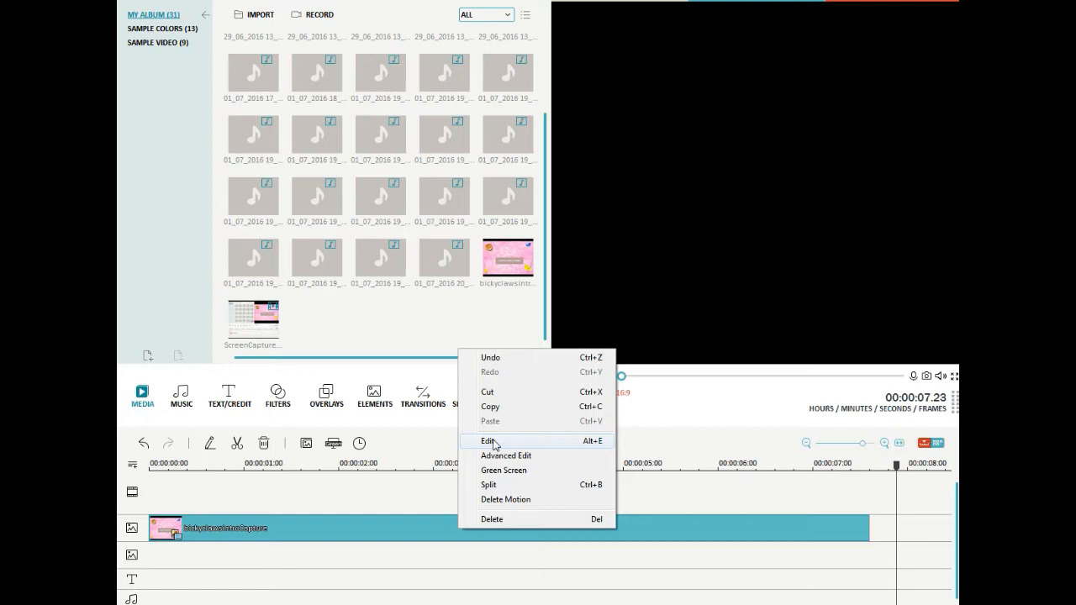
# - Look over the PIP Edit mask and effect options, then restore the clip's motion to Zoom in 3
pyautogui.click(490, 440)
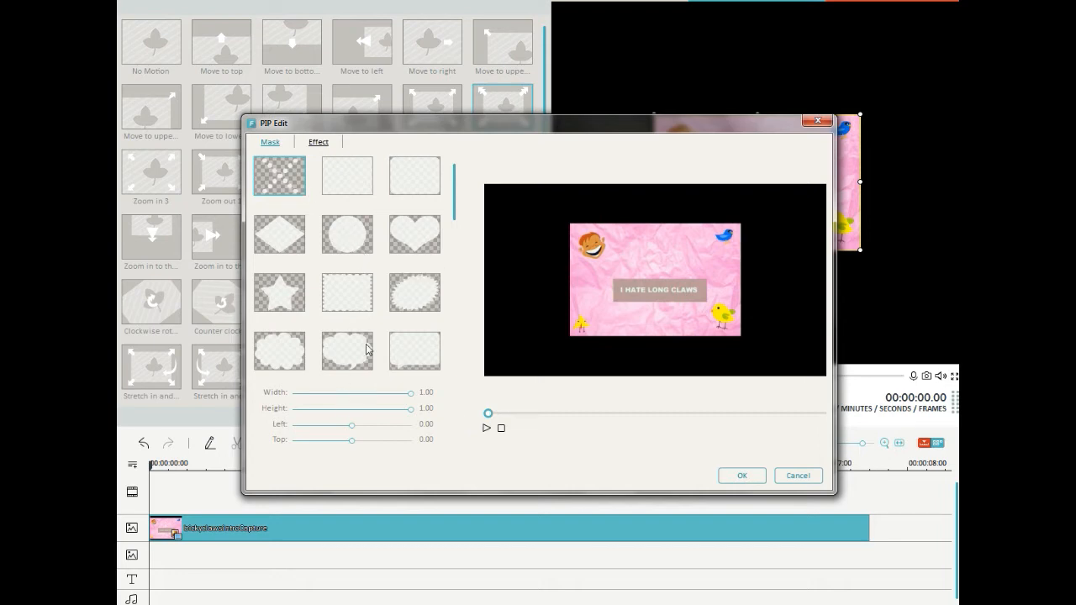
pyautogui.click(319, 141)
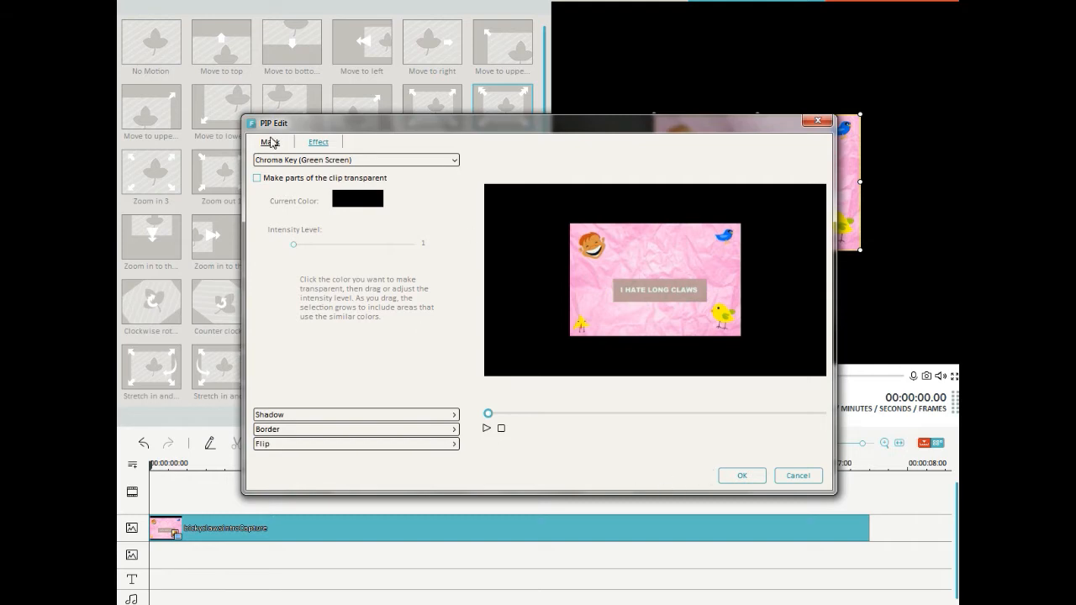
pyautogui.click(269, 141)
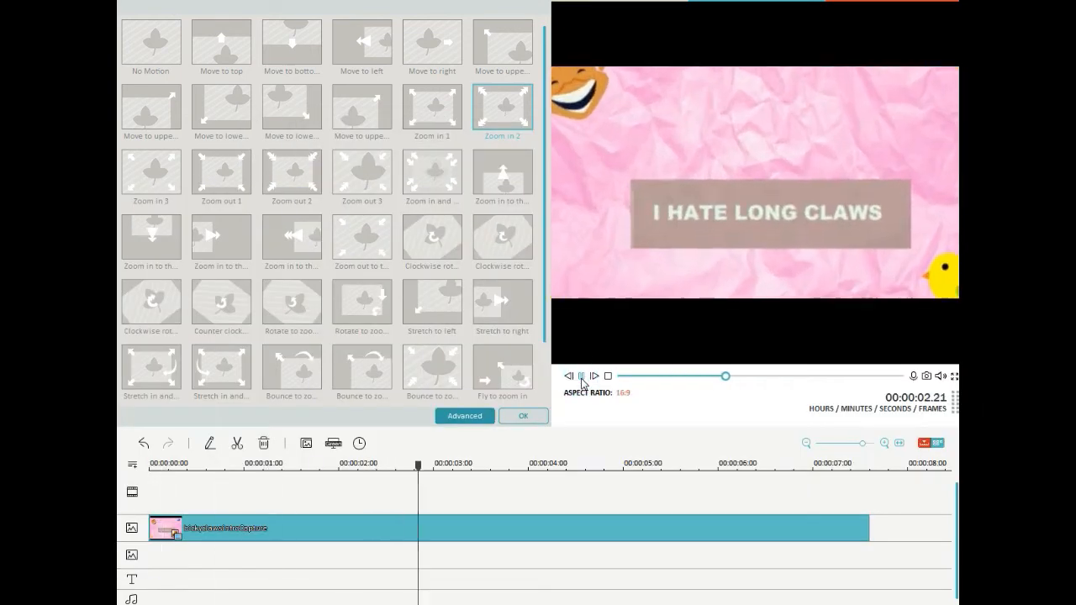
pyautogui.click(569, 377)
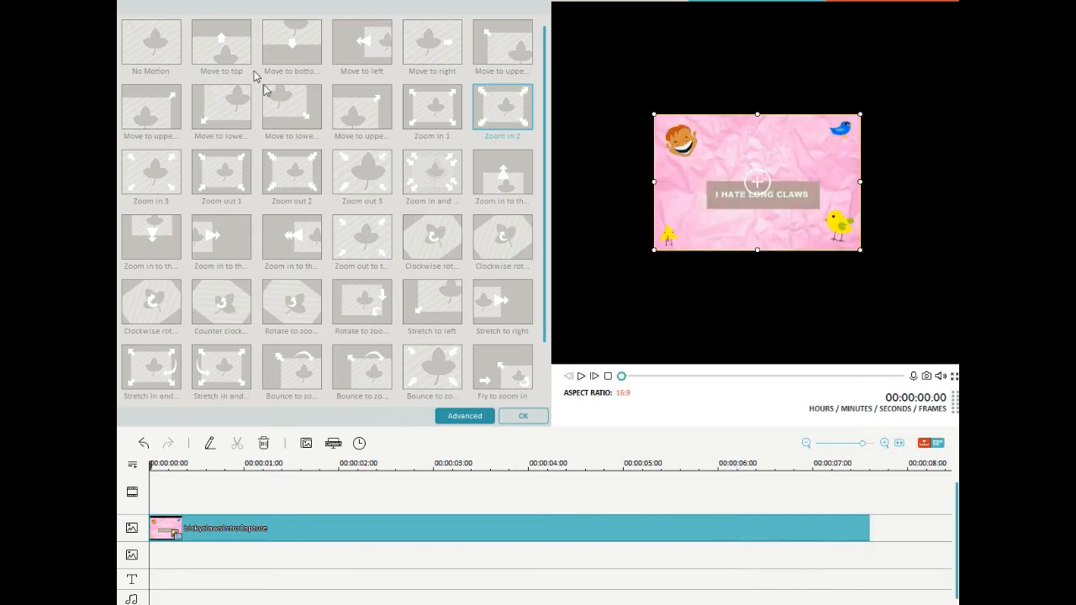
pyautogui.click(151, 171)
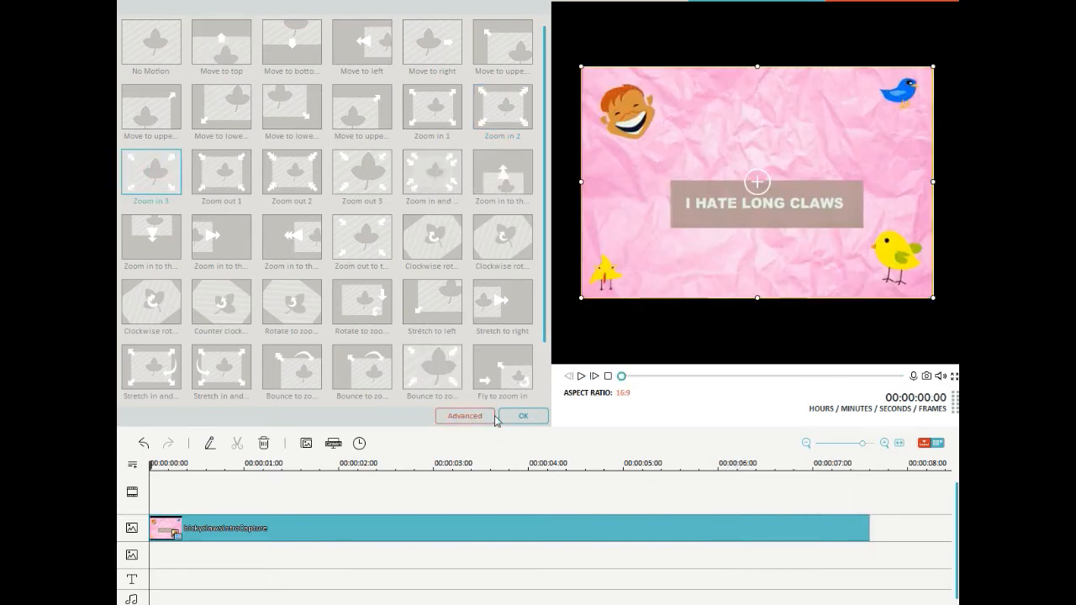
pyautogui.click(523, 417)
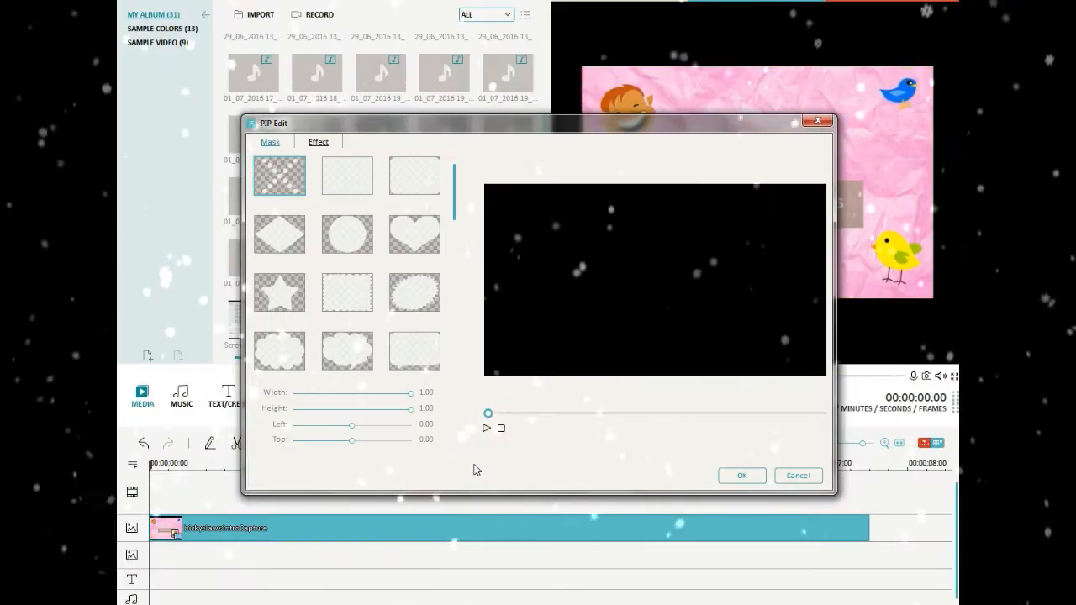
# - Try a circle mask, then mask the clip into a cloud shape and show its flip/rotate effect options
pyautogui.click(347, 234)
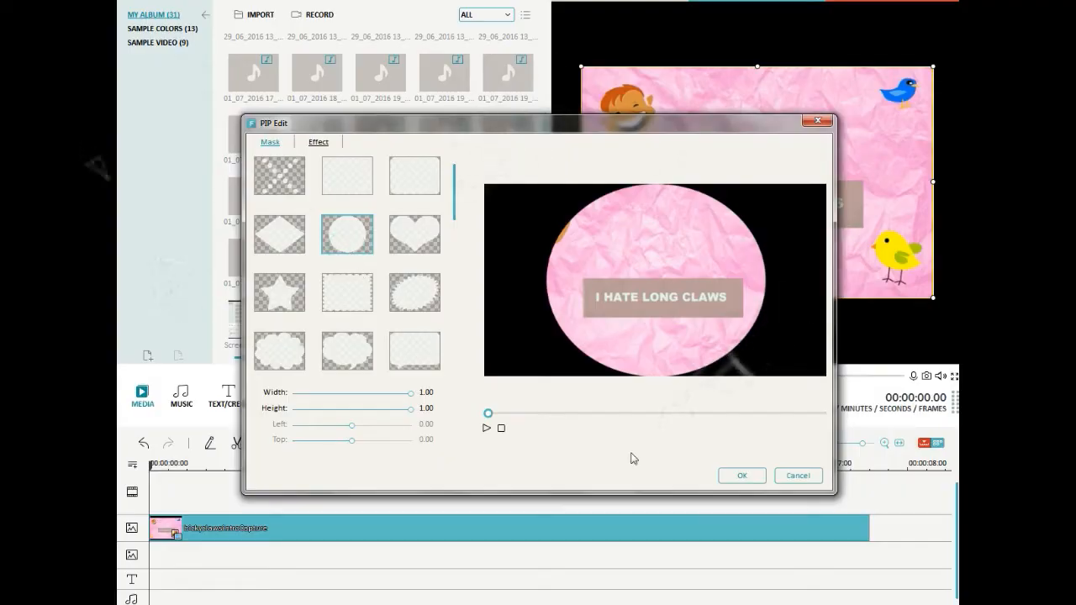
pyautogui.click(740, 474)
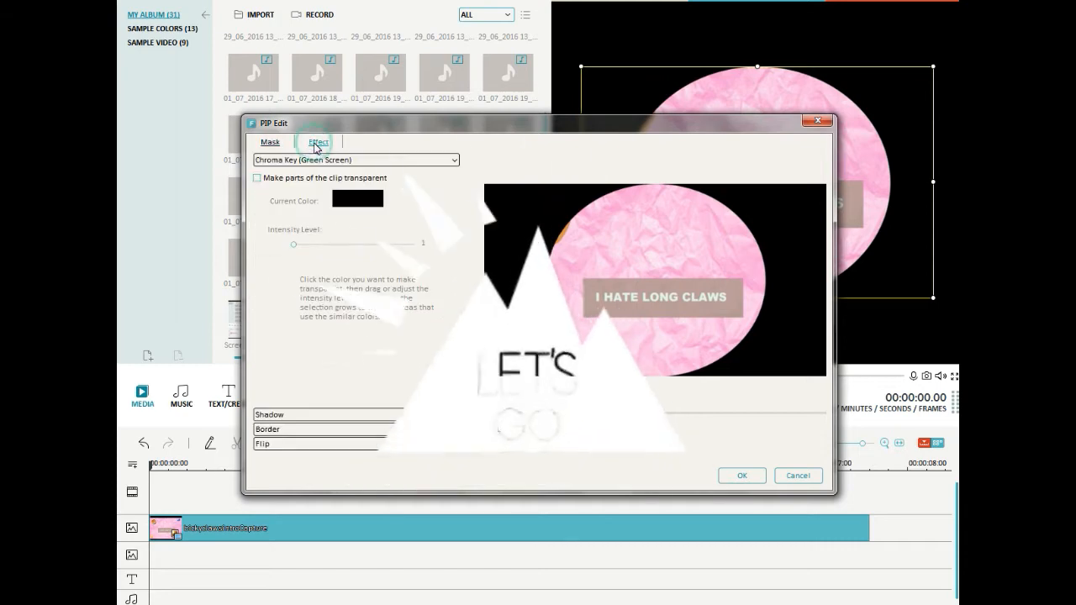
pyautogui.click(269, 141)
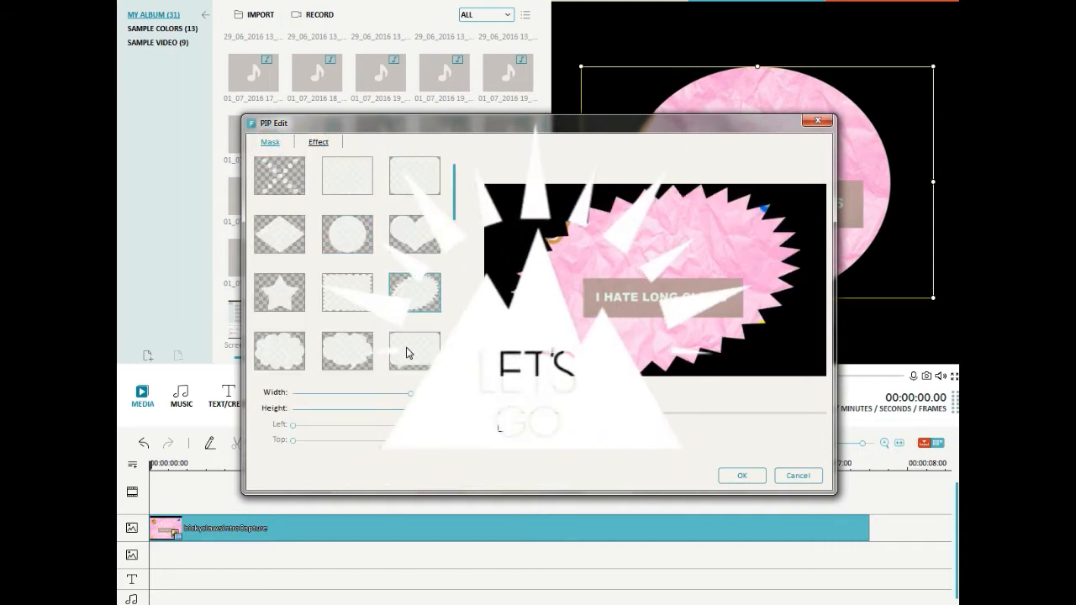
pyautogui.click(279, 293)
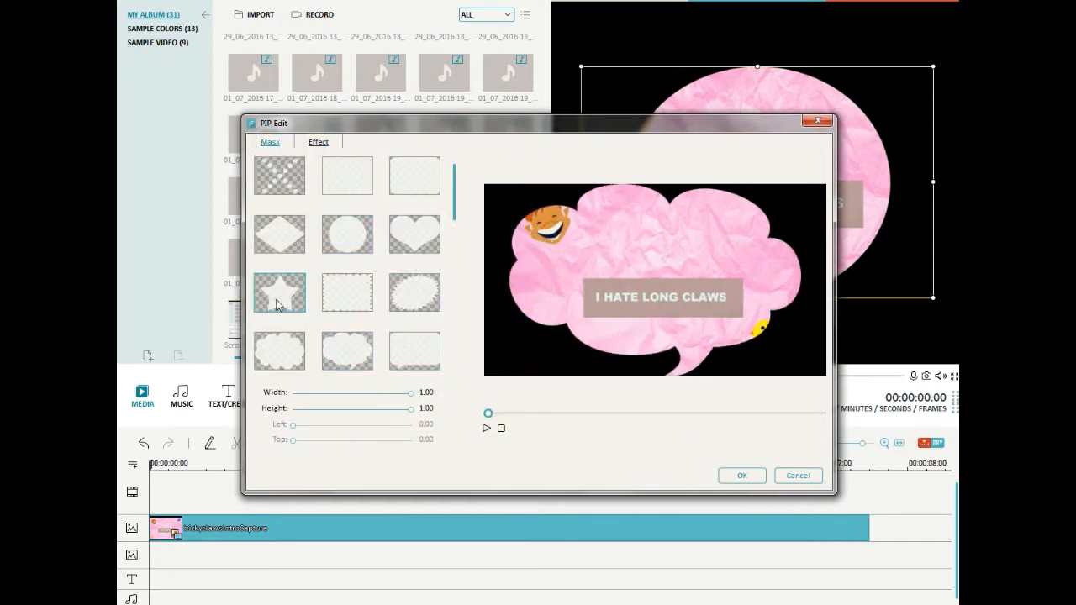
pyautogui.click(320, 141)
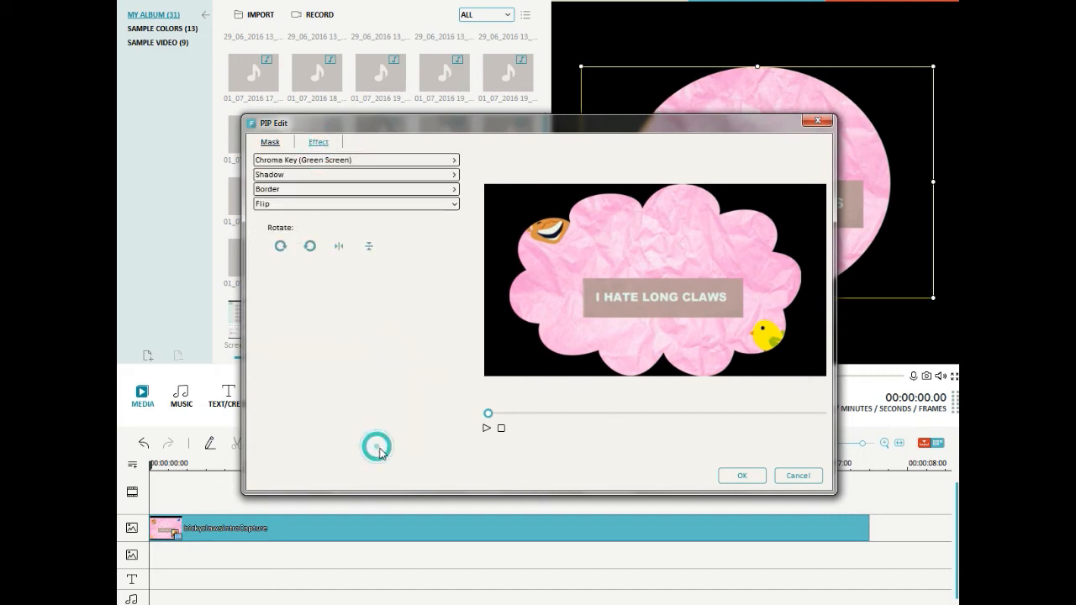
pyautogui.moveTo(397, 178)
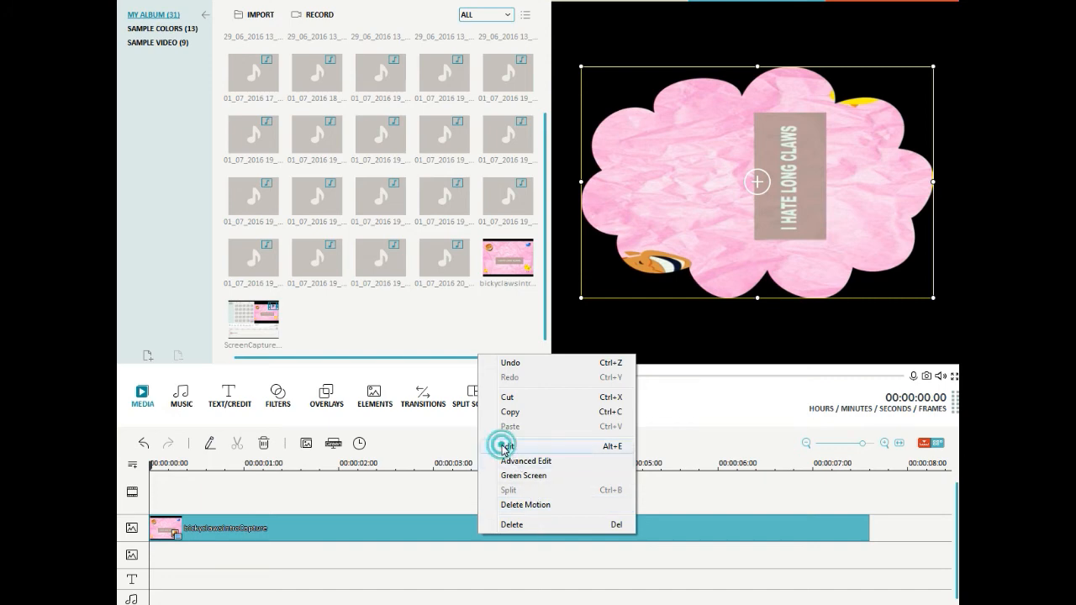
# - Reopen the motion presets for the cloud-masked clip with Zoom in 3 applied
pyautogui.click(504, 446)
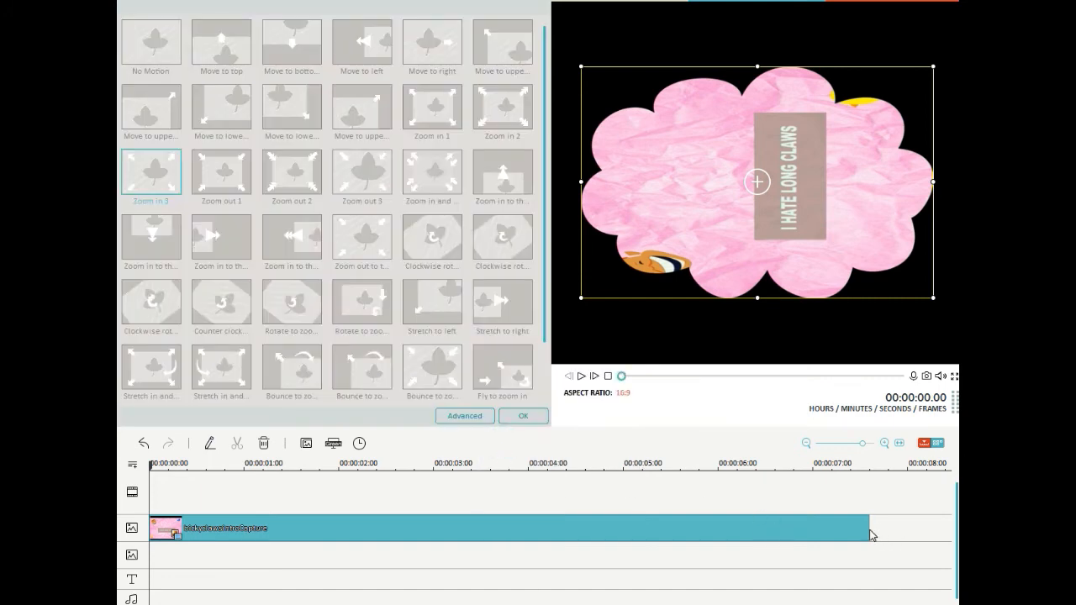